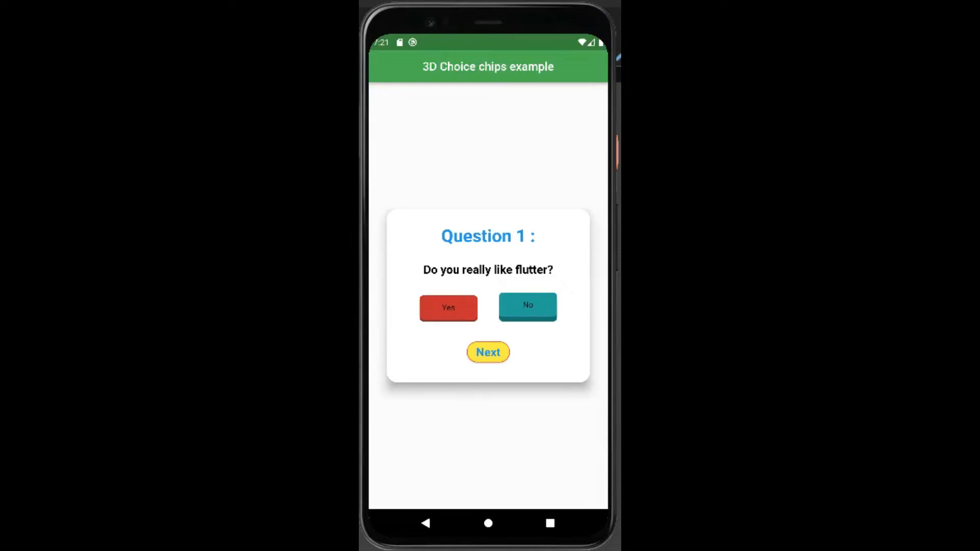
Step: Check pubspec.yaml lists flutter_3d_choice_chip ^0.1.4, then return to main.dart
{"action": "left_click", "coordinate": [527, 306]}
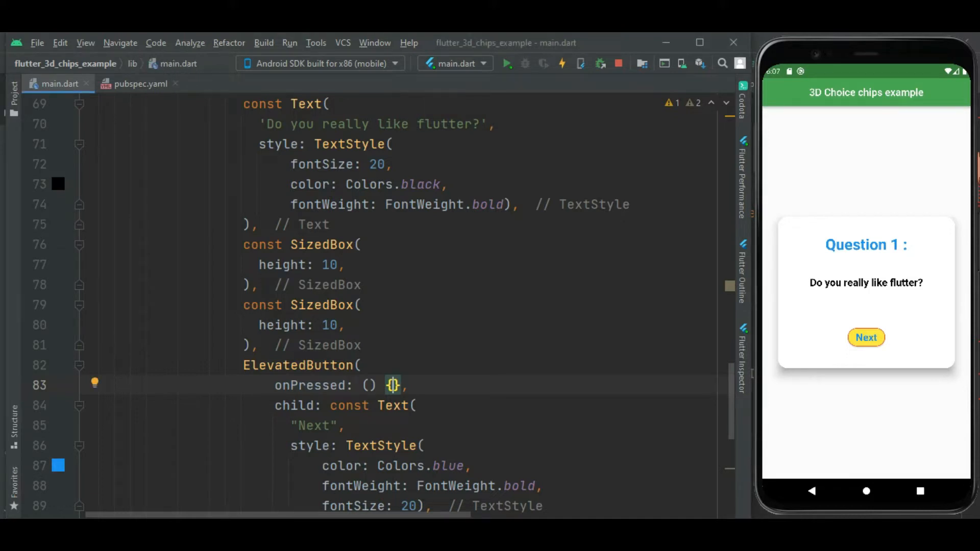
{"action": "left_click", "coordinate": [140, 83]}
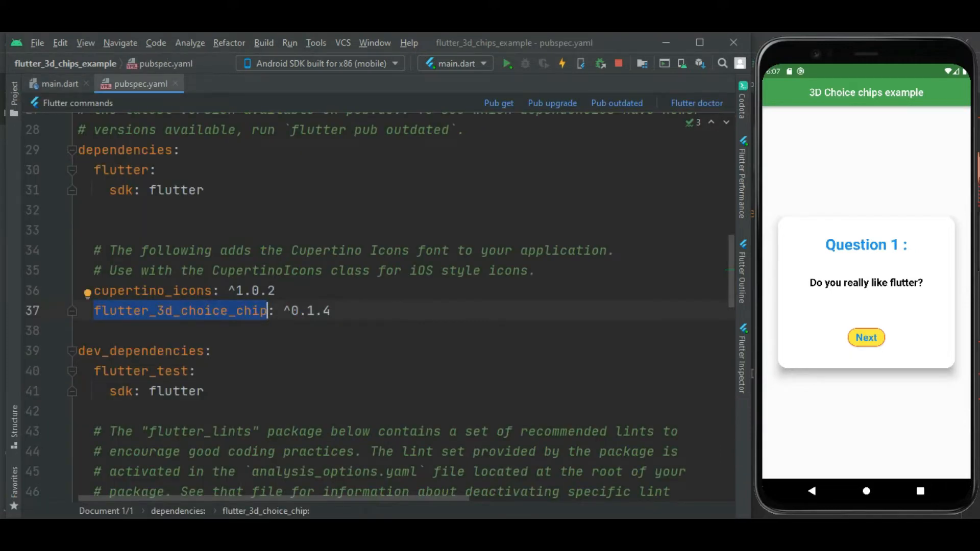
{"action": "left_click", "coordinate": [59, 83]}
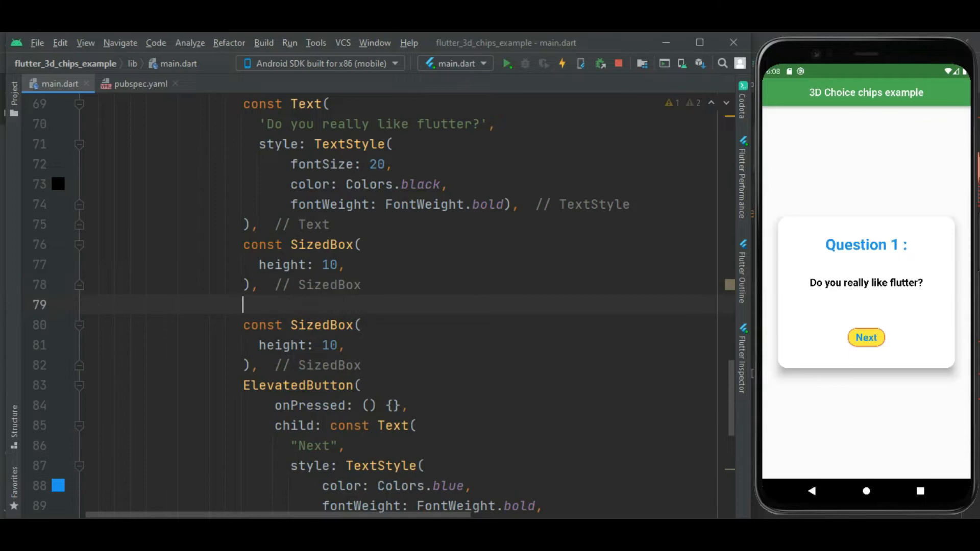
Step: Add a Row whose children hold a ChoiceChip3D with empty onSelected/onUnSelected and Text("Yes")
{"action": "type", "text": "Row("}
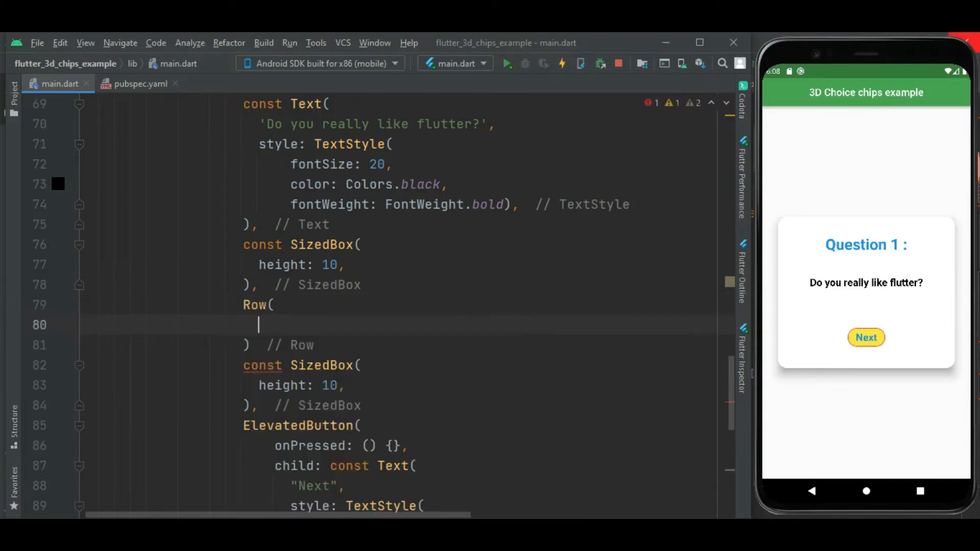
{"action": "type", "text": "children: ["}
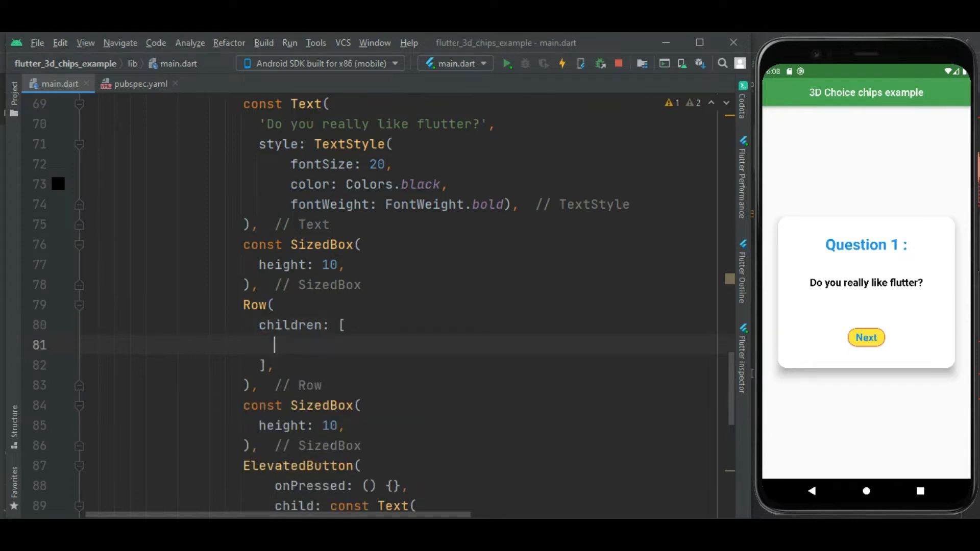
{"action": "type", "text": "ChoiceChip3D(onSelected: onSelected, onUnSelected: onUnSel"}
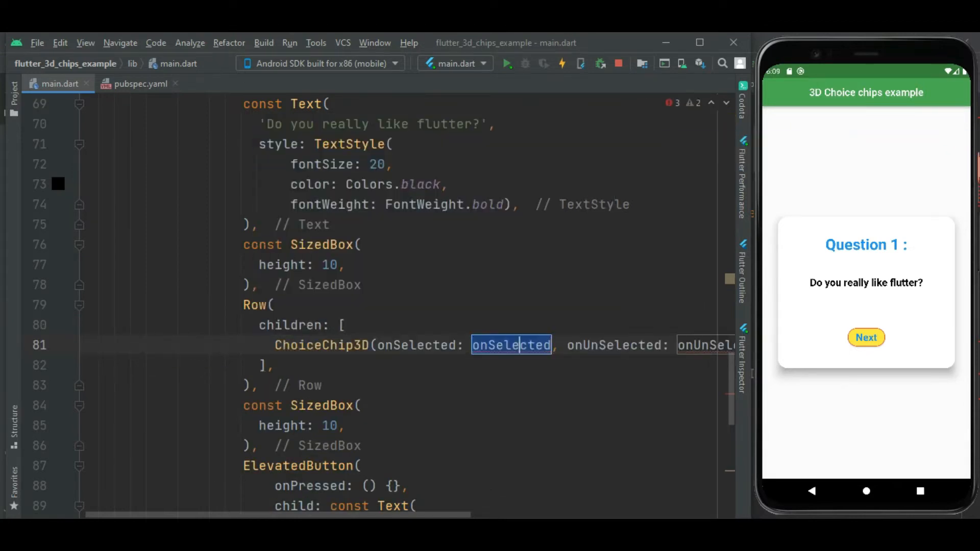
{"action": "type", "text": "()"}
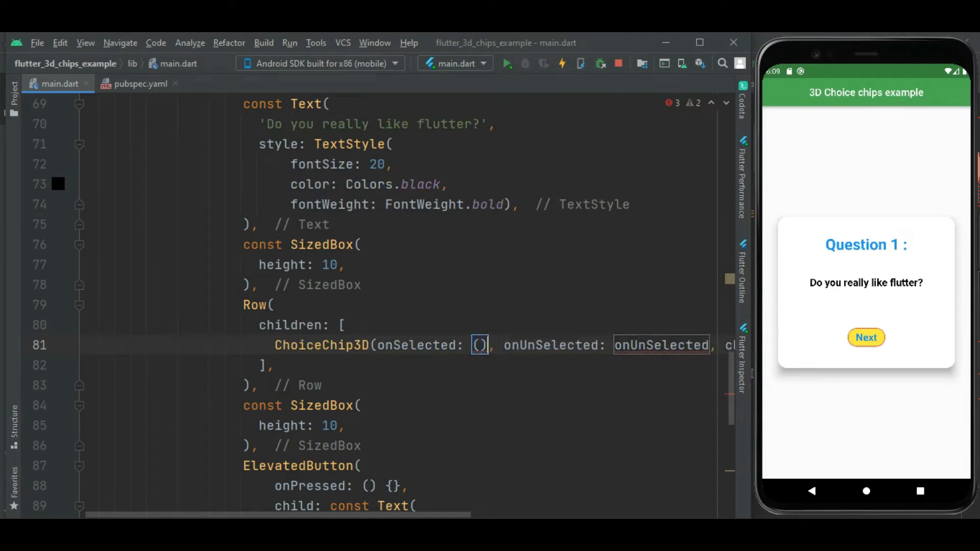
{"action": "type", "text": "{},"}
{"action": "type", "text": "st"}
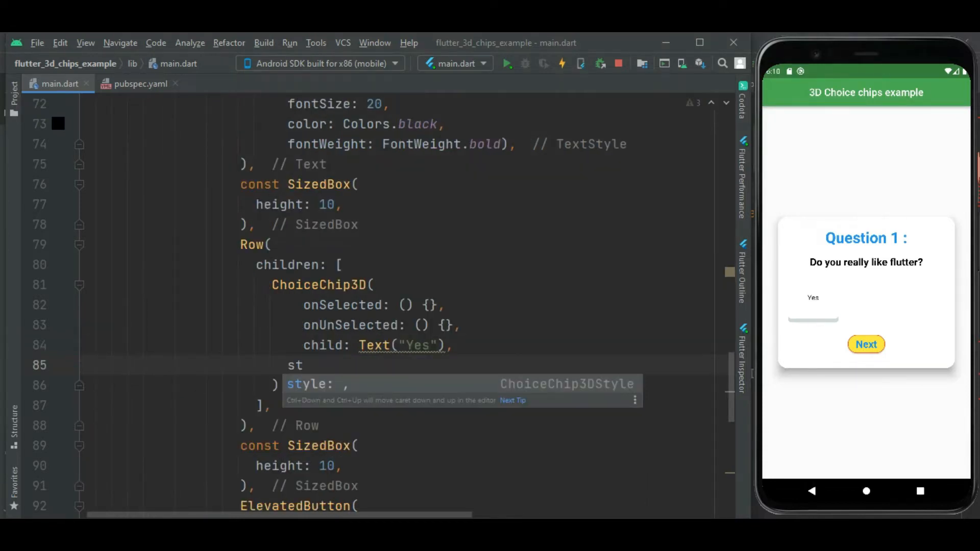
Step: Give the Yes chip style ChoiceChip3DStyle.red and height 50
{"action": "type", "text": "C,"}
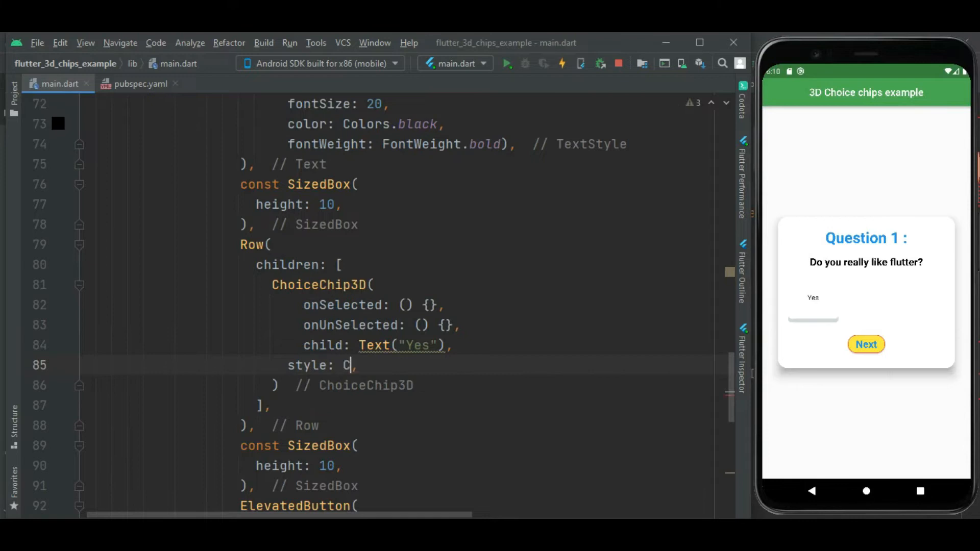
{"action": "type", "text": "hoiceChip3DStyle"}
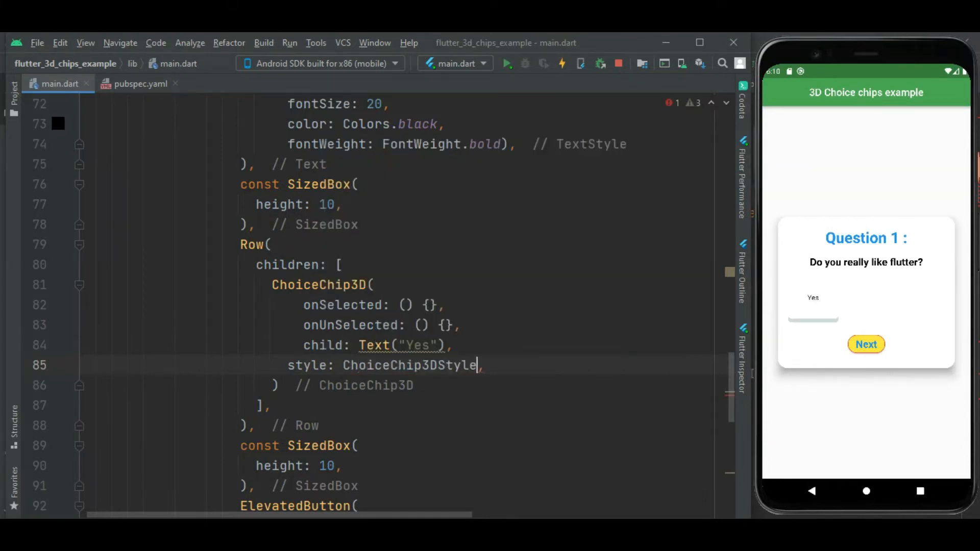
{"action": "type", "text": ".red"}
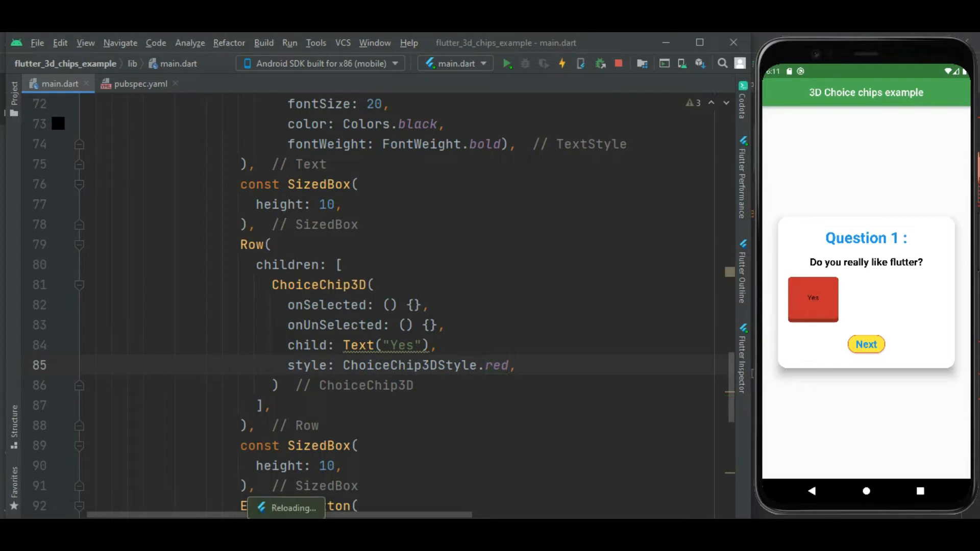
{"action": "type", "text": "height: ,"}
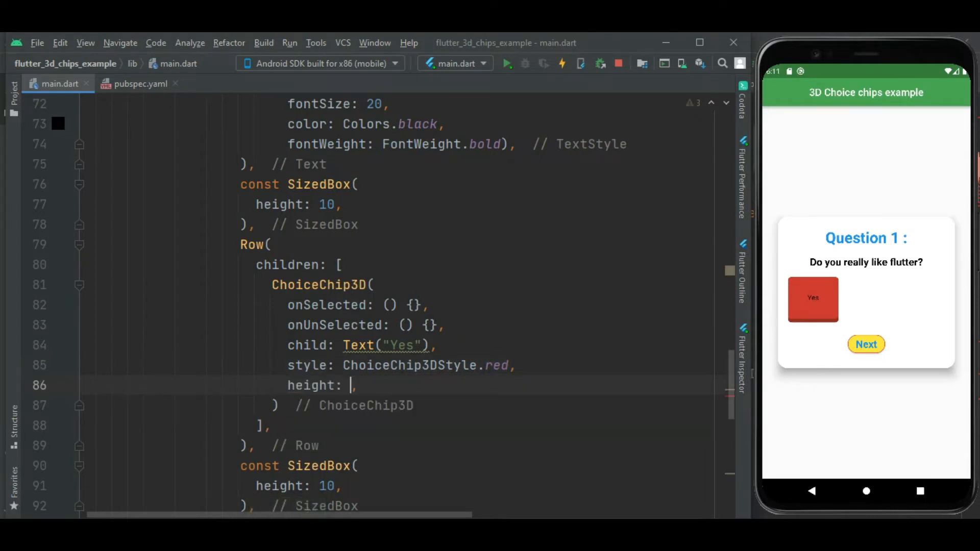
{"action": "type", "text": "50"}
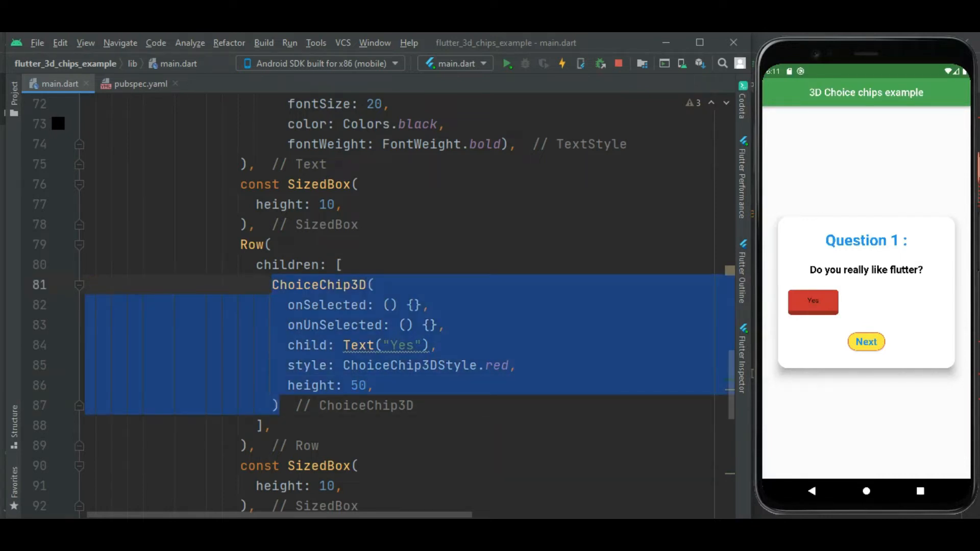
Step: Duplicate the chip below as a blue ChoiceChip3D labelled No
{"action": "left_click", "coordinate": [284, 405]}
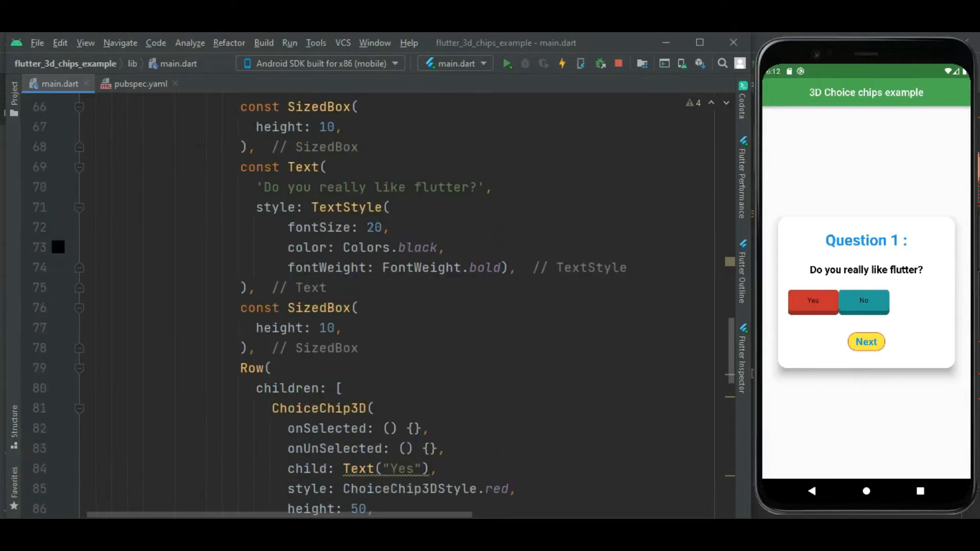
{"action": "scroll", "scroll_direction": "down", "scroll_amount": 3}
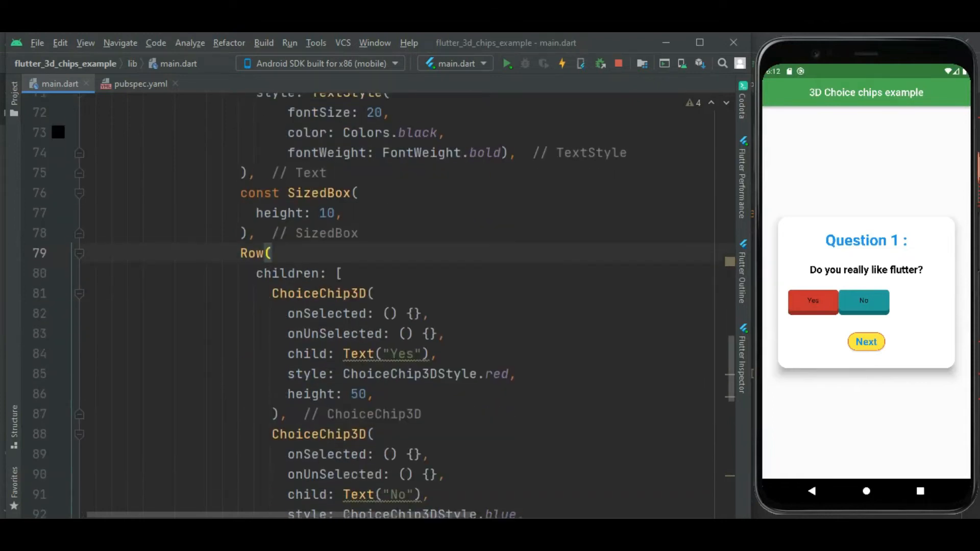
Step: Set the Row's mainAxisAlignment to a MainAxisAlignment spacing value
{"action": "type", "text": "m"}
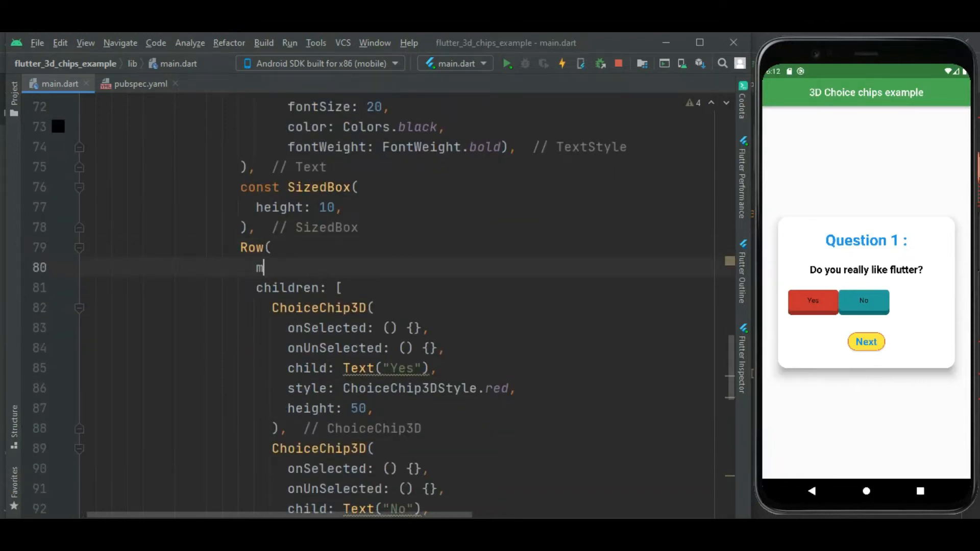
{"action": "type", "text": "ainAxisAlignment: Mai,"}
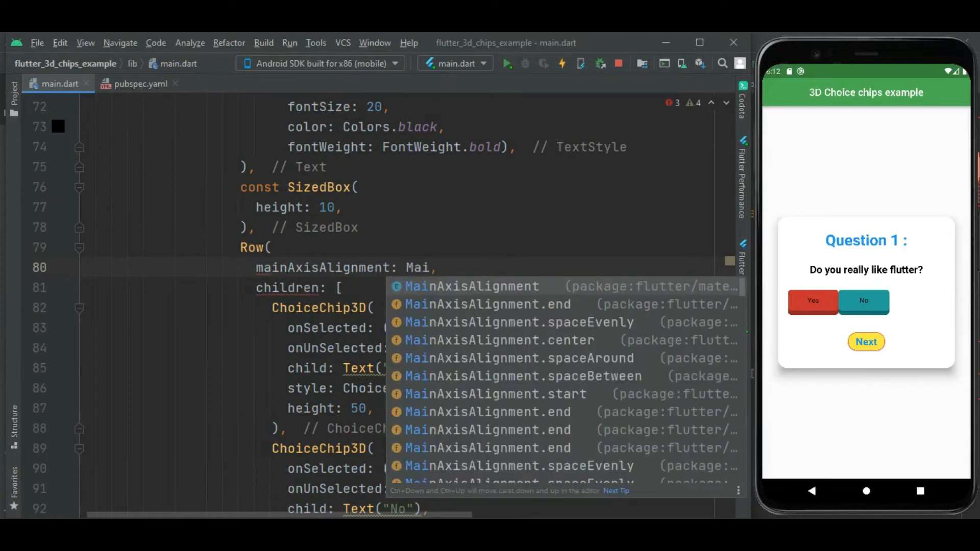
{"action": "left_click", "coordinate": [526, 322]}
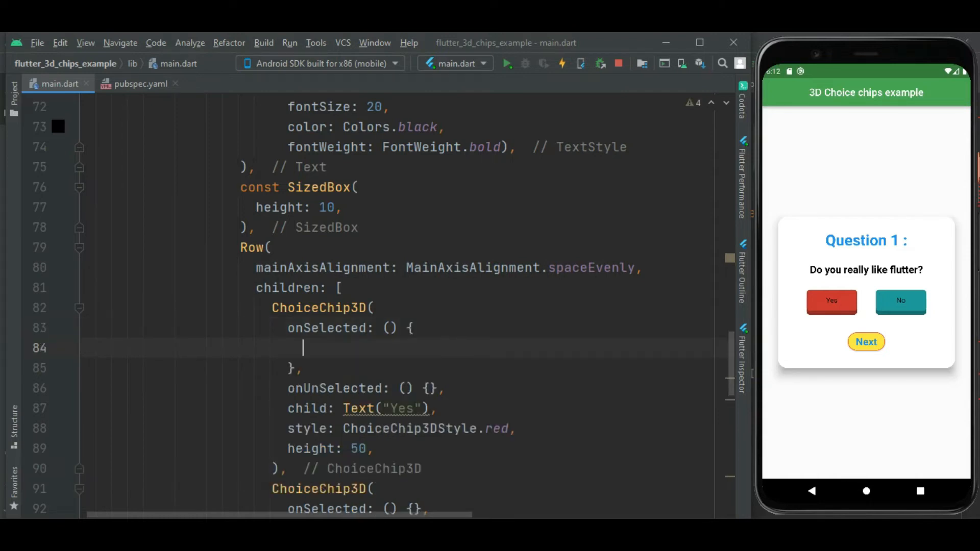
Step: Make Yes's onSelected set choiceIndex = 0 and call setState
{"action": "type", "text": "choiceIndex"}
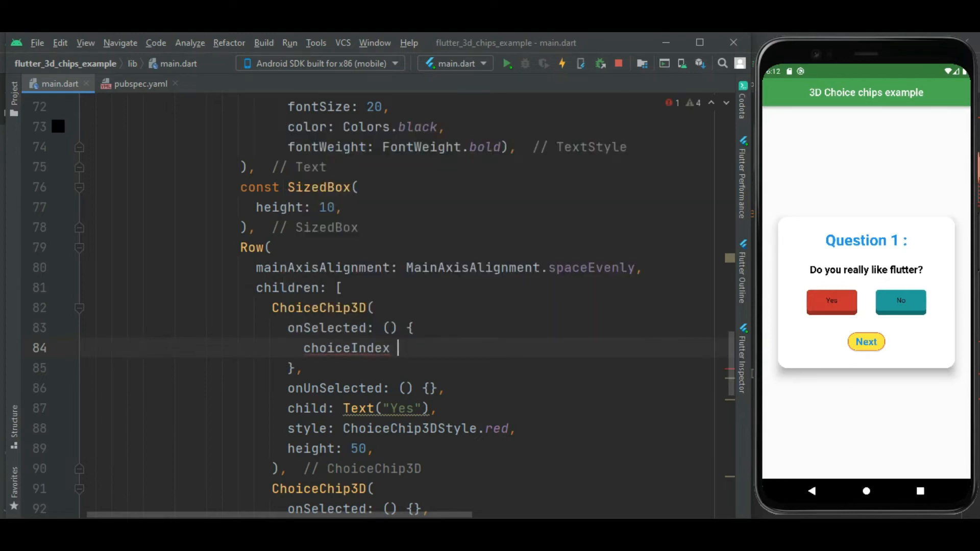
{"action": "type", "text": "= 0;"}
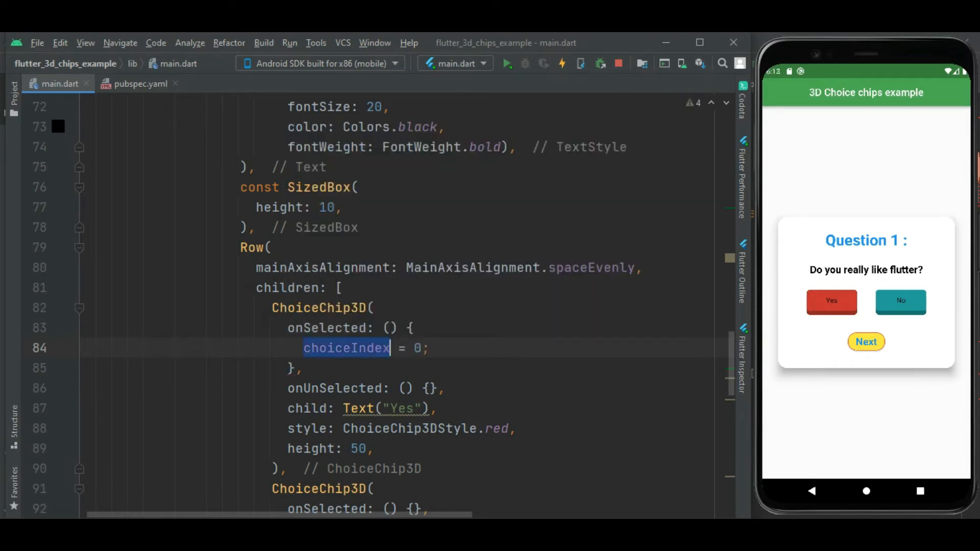
{"action": "type", "text": "setState(() {});"}
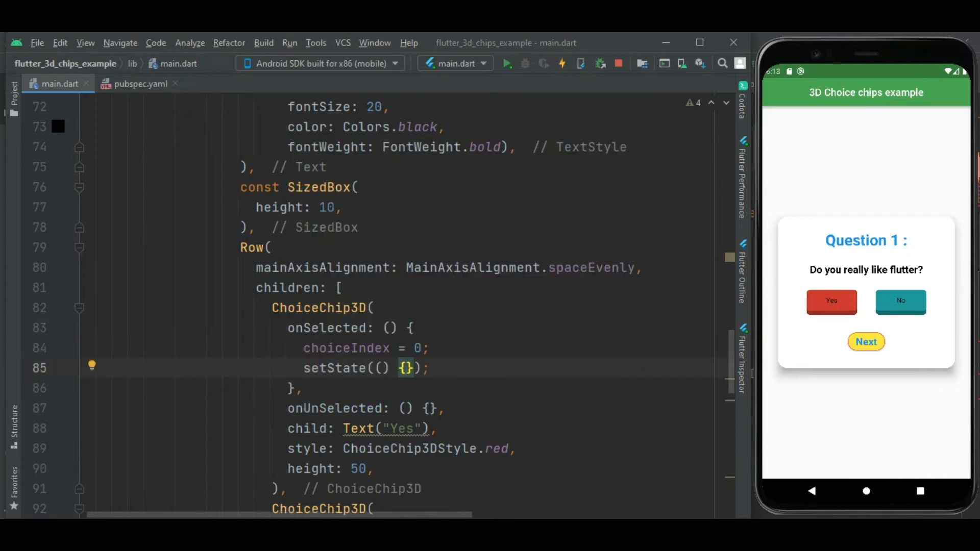
Step: Add selected: (choiceIndex == 0) to the Yes chip
{"action": "scroll", "scroll_direction": "down", "scroll_amount": 3}
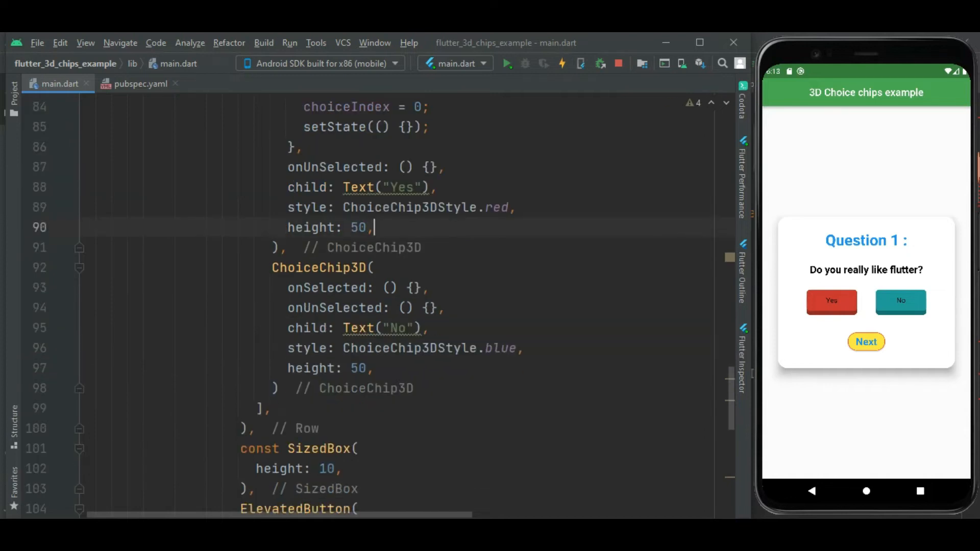
{"action": "type", "text": "selected: ,"}
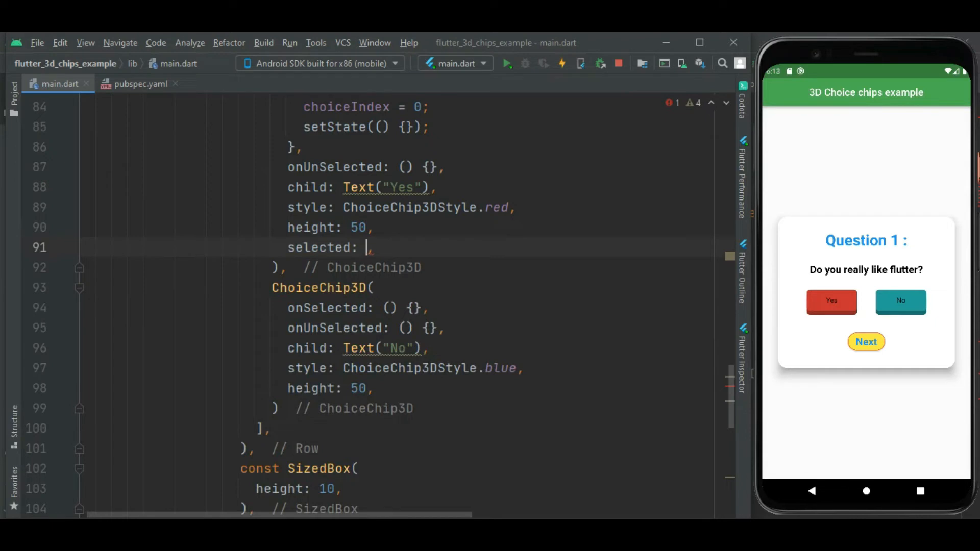
{"action": "type", "text": "(choiceIndex ="}
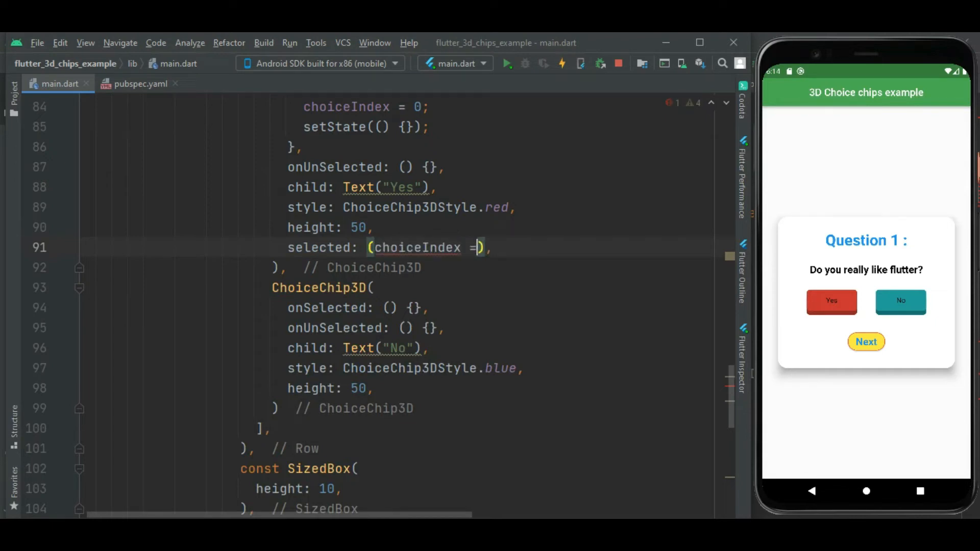
{"action": "type", "text": "= 0"}
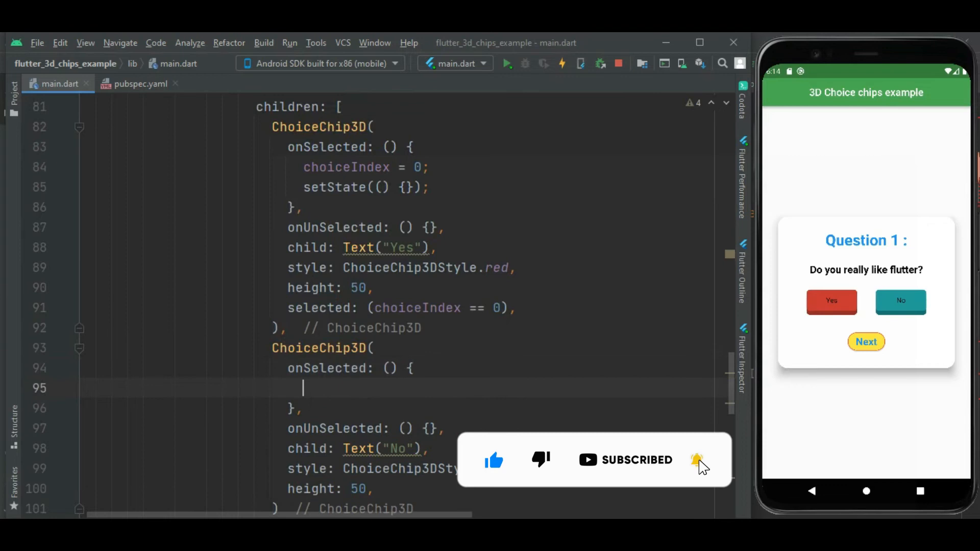
Step: Make No's onSelected set choiceIndex = 1 and call setState
{"action": "type", "text": "choiceIndex"}
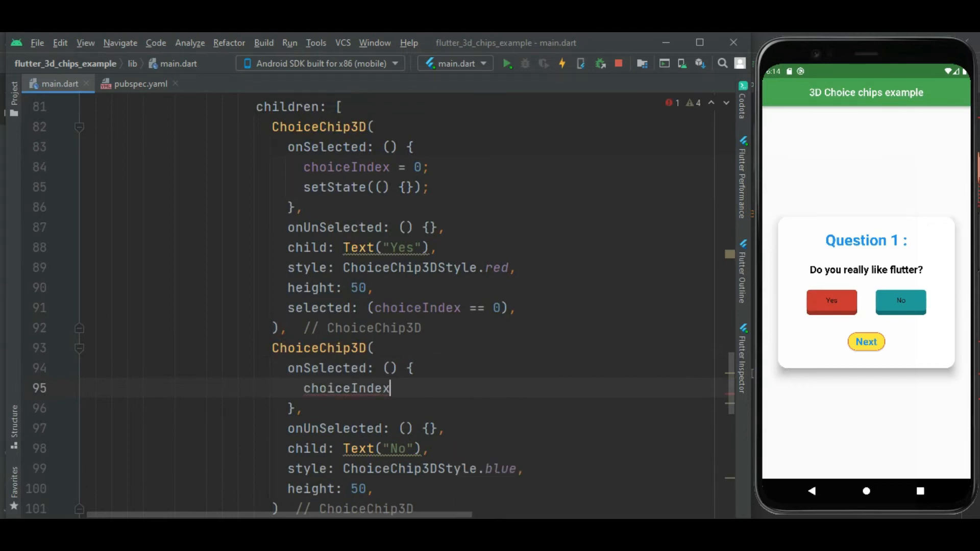
{"action": "type", "text": "= 1"}
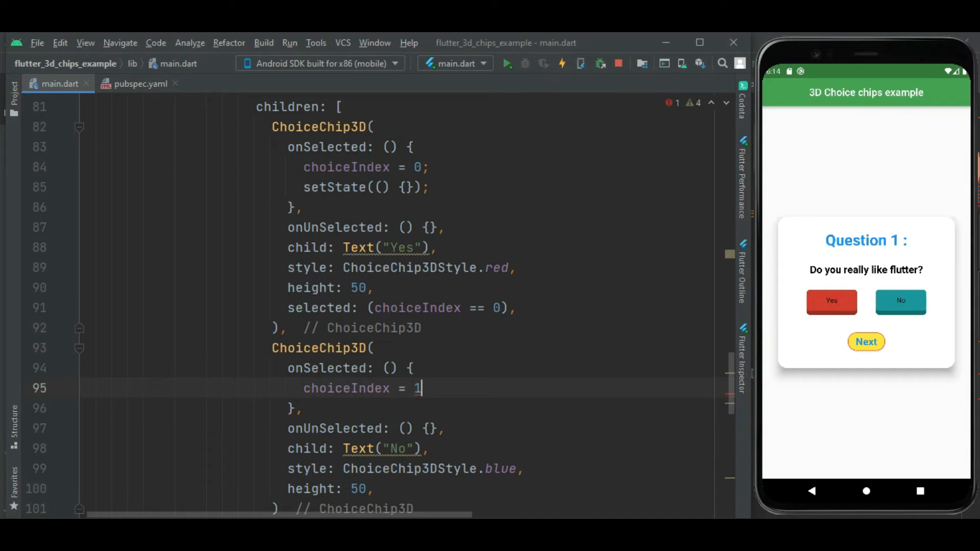
{"action": "key", "text": "enter"}
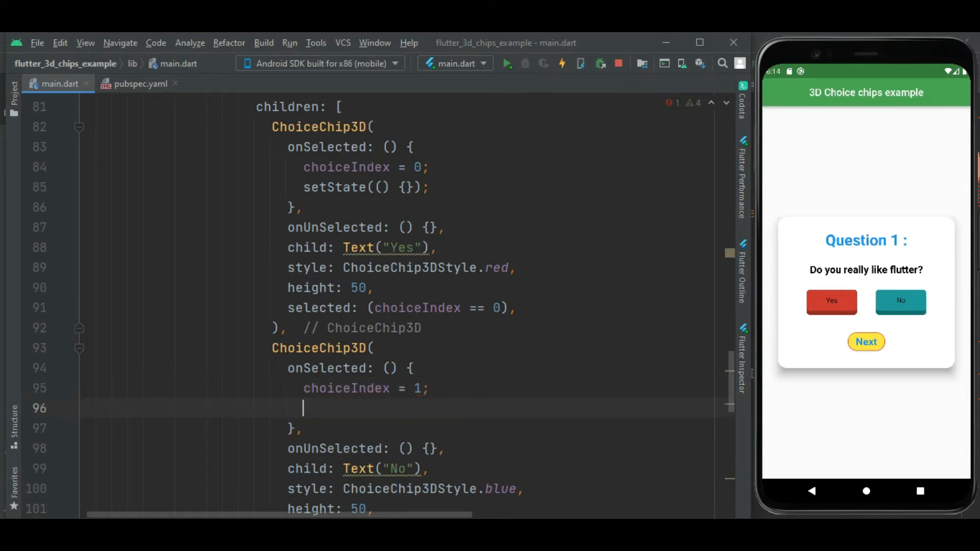
{"action": "type", "text": "setState(() {});"}
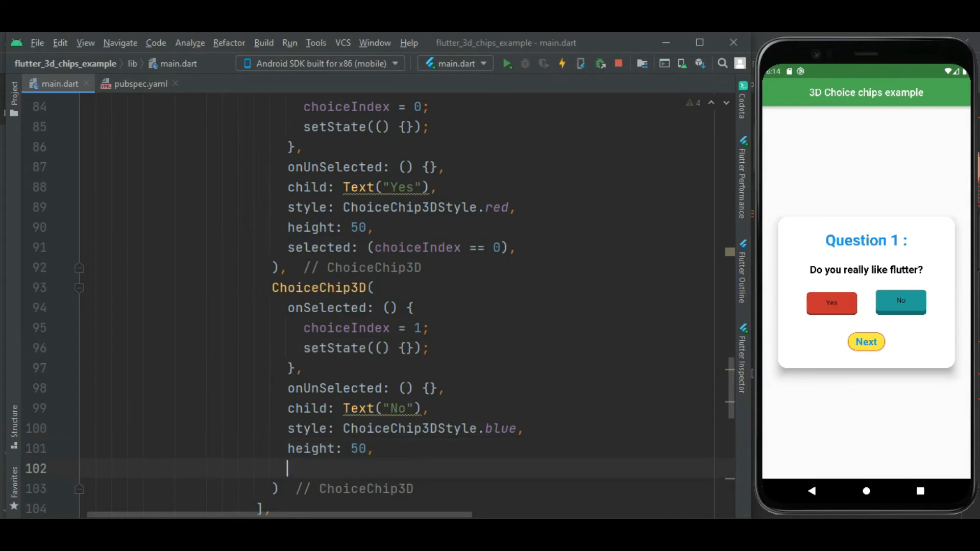
Step: Add selected: (choiceIndex == 1) to the No chip
{"action": "type", "text": "selected: (choiceIndex == 0),"}
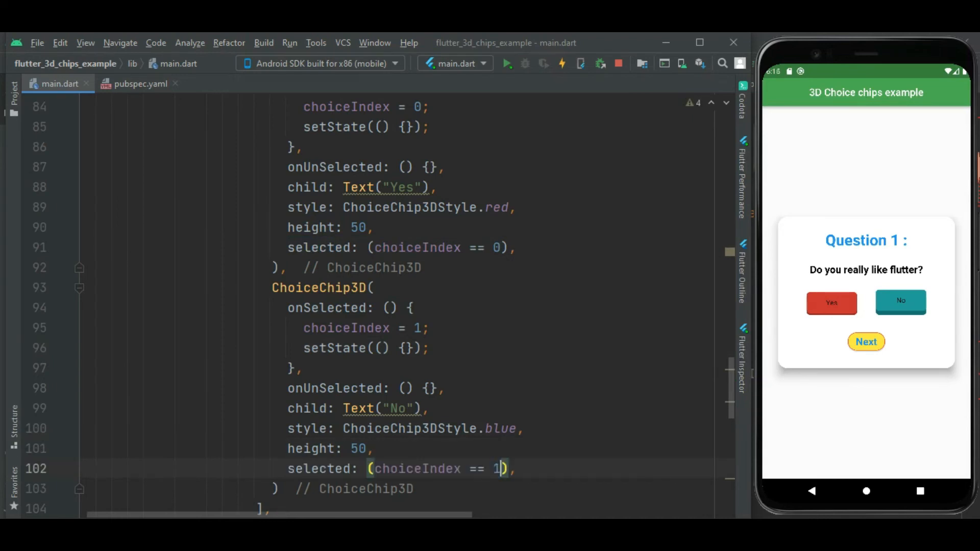
{"action": "scroll", "scroll_direction": "down", "scroll_amount": 3}
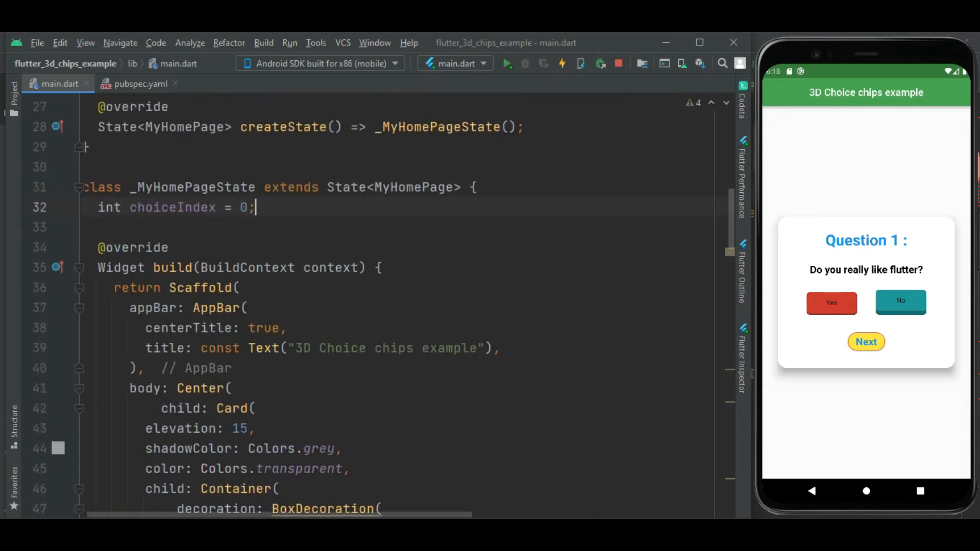
{"action": "scroll", "scroll_direction": "down", "scroll_amount": 3}
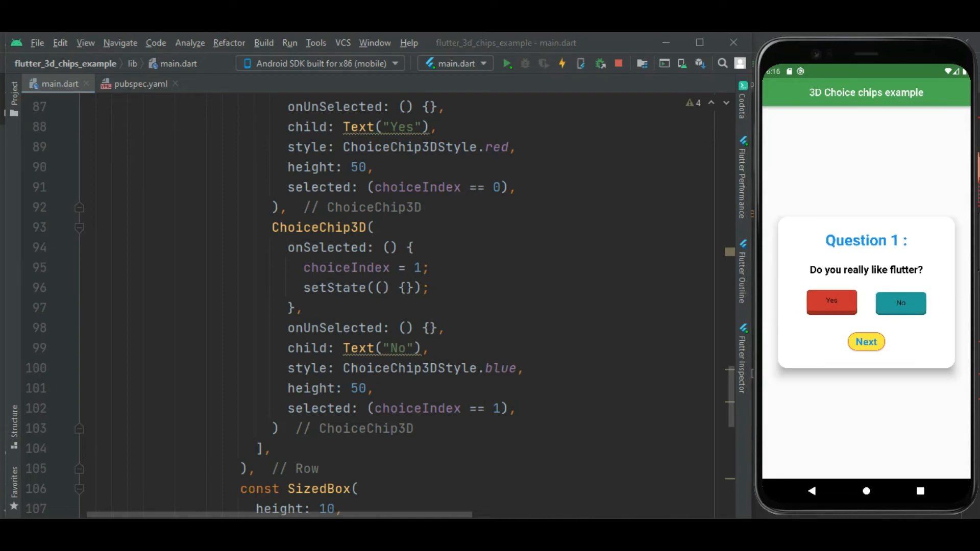
{"action": "double_click", "coordinate": [346, 267]}
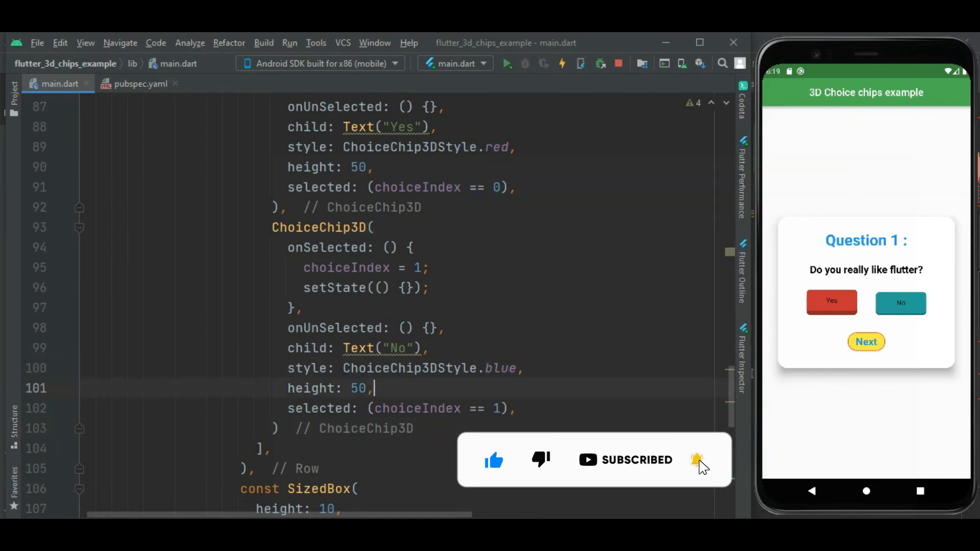
{"action": "double_click", "coordinate": [409, 368]}
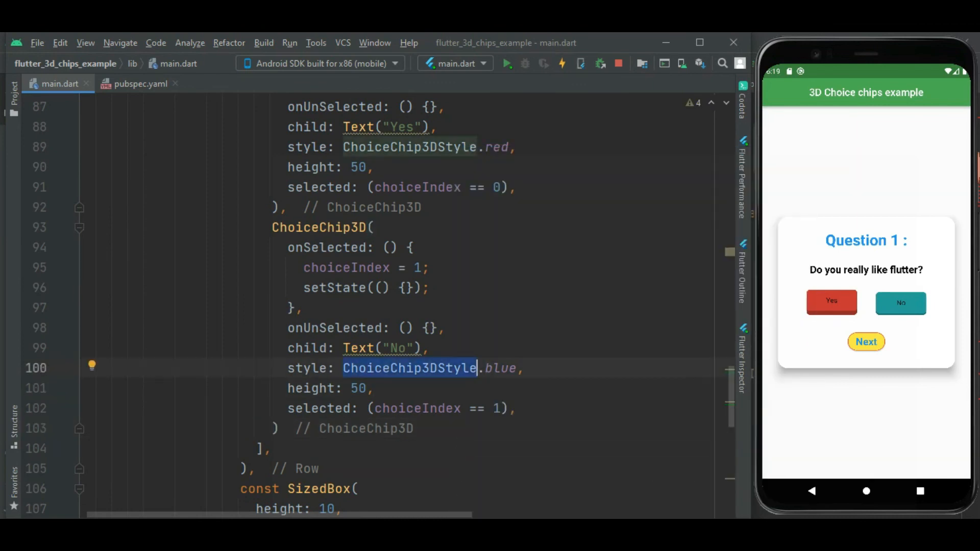